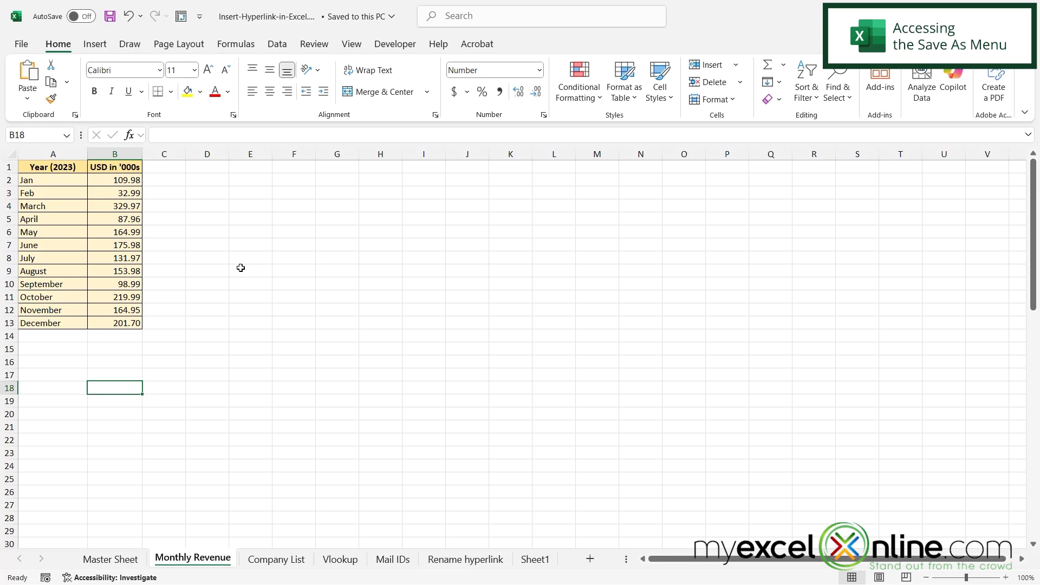
pyautogui.moveTo(242, 272)
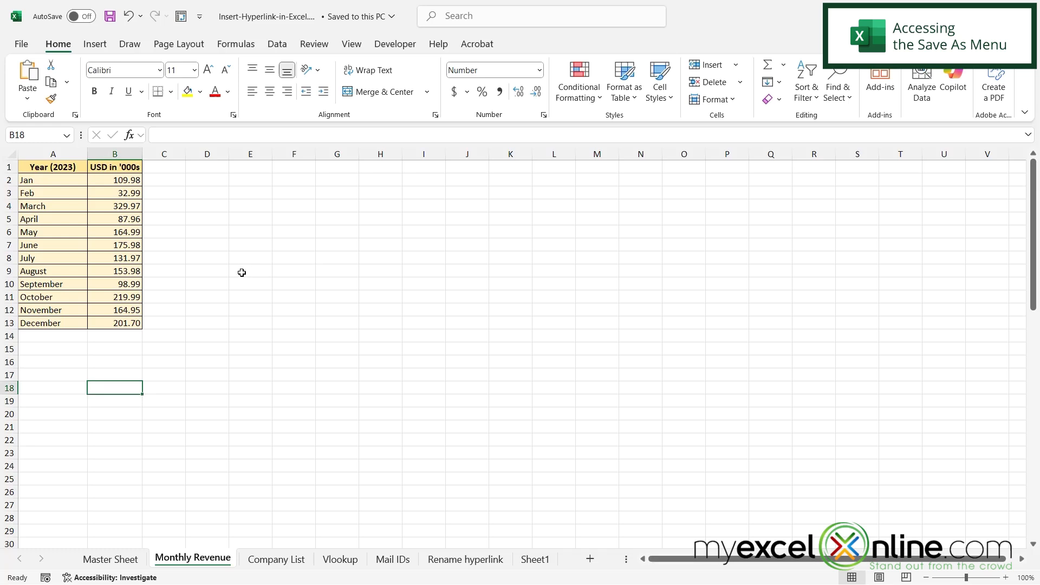
pyautogui.moveTo(259, 282)
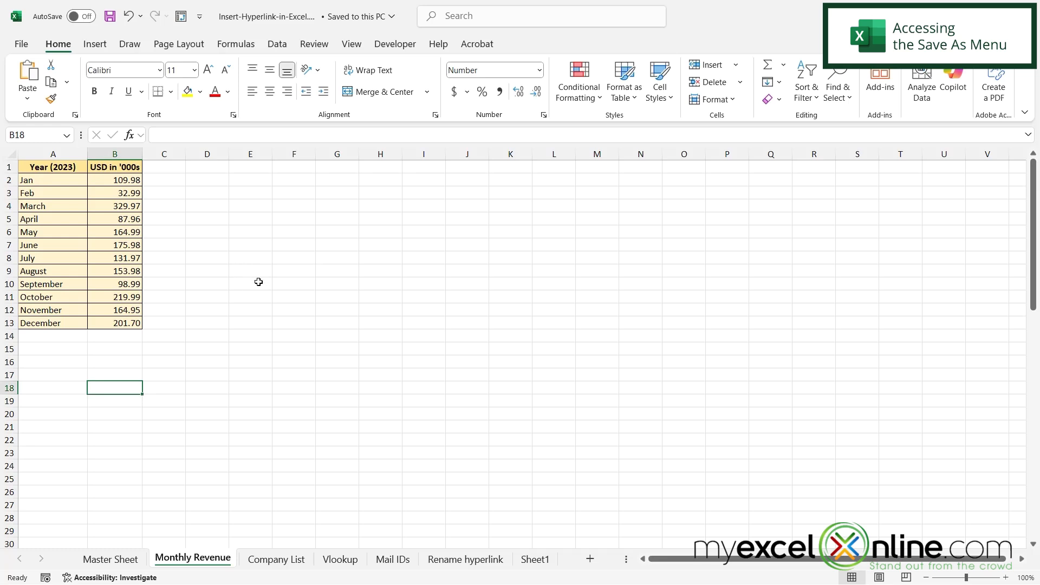
# - Open File > Save As with This PC, showing the workbook's folder, name and Macro-Enabled type
pyautogui.click(21, 44)
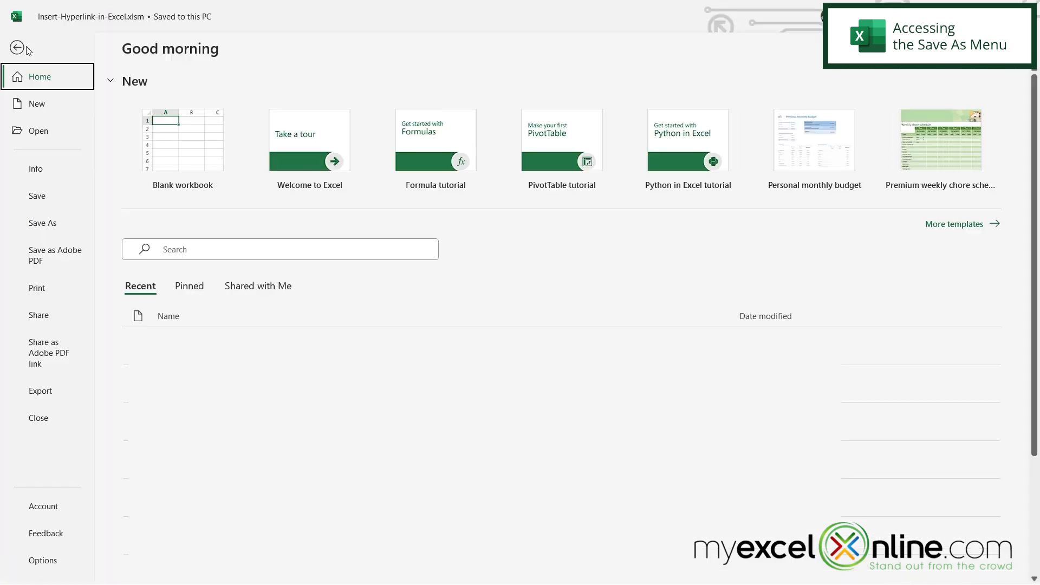
pyautogui.click(42, 223)
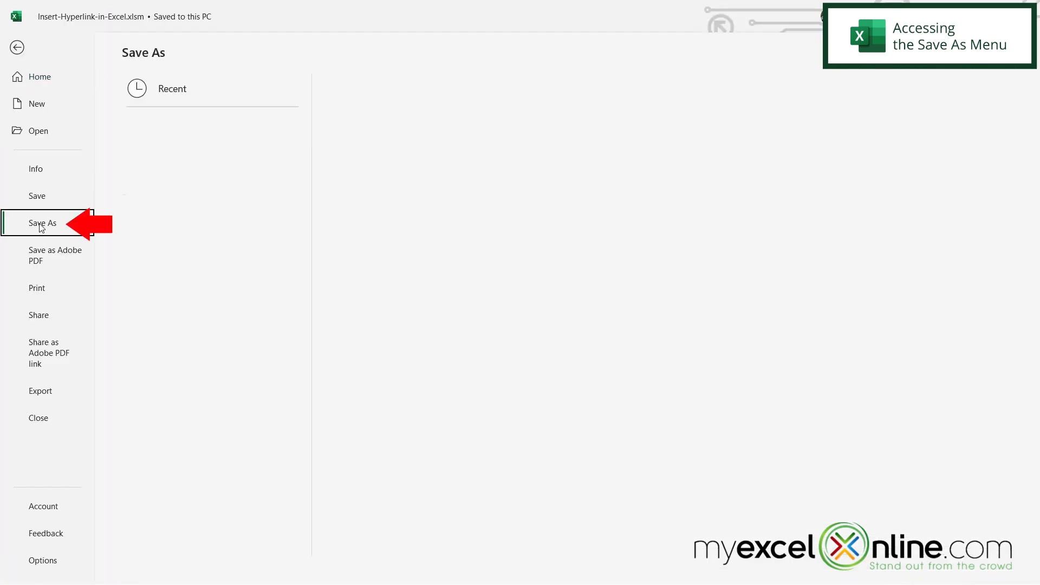
pyautogui.click(42, 223)
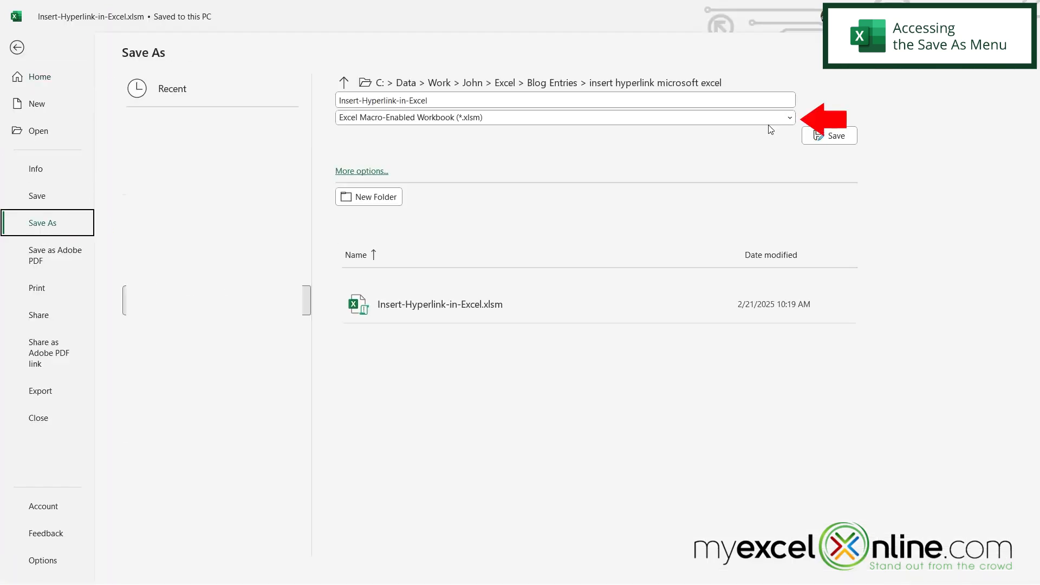
# - Expand the file-type dropdown listing xlsx, xlsm, xls, CSV, PDF and XPS formats
pyautogui.click(789, 118)
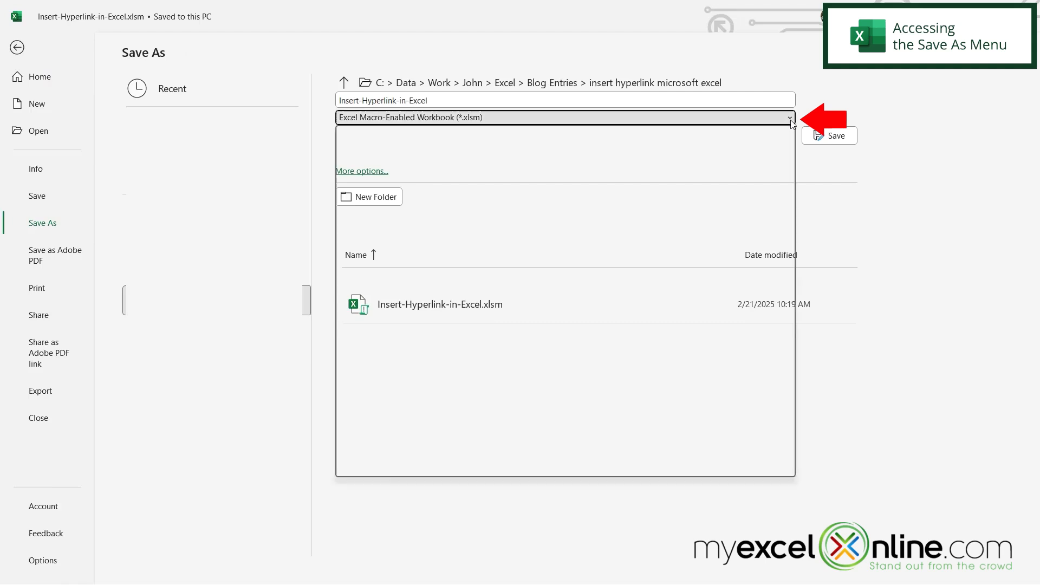
pyautogui.click(789, 118)
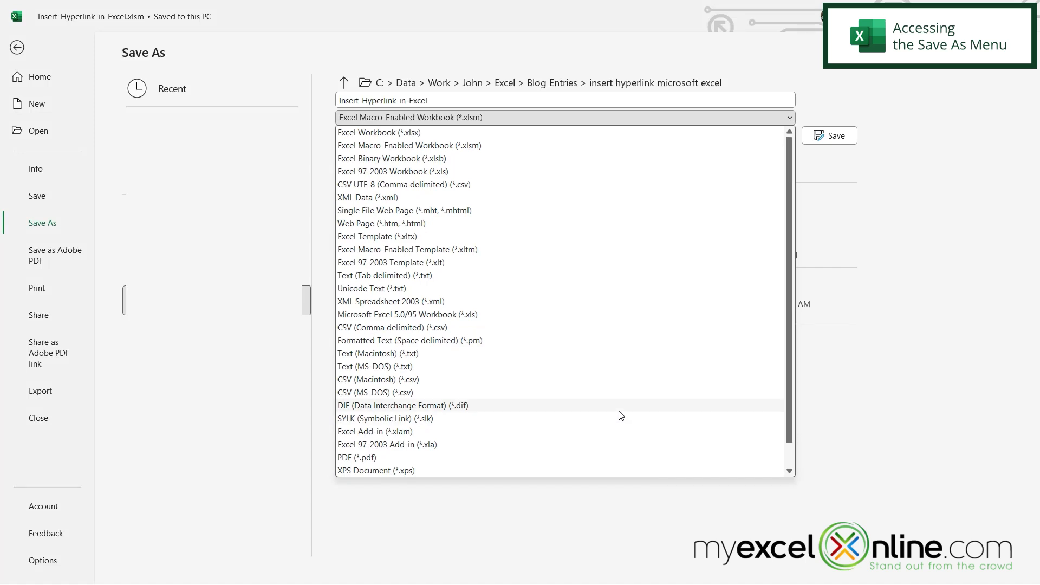
pyautogui.moveTo(772, 378)
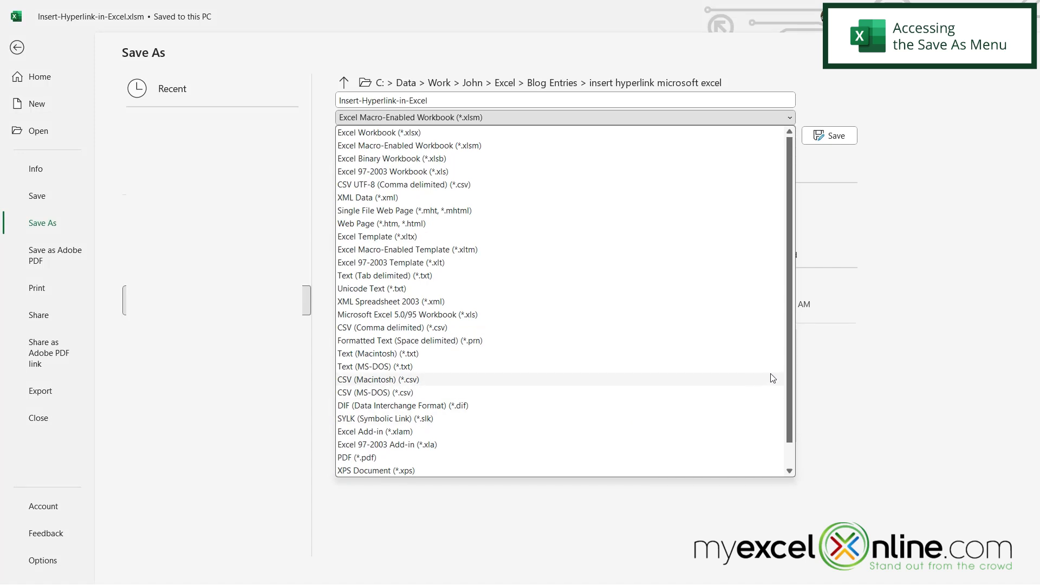
pyautogui.moveTo(727, 366)
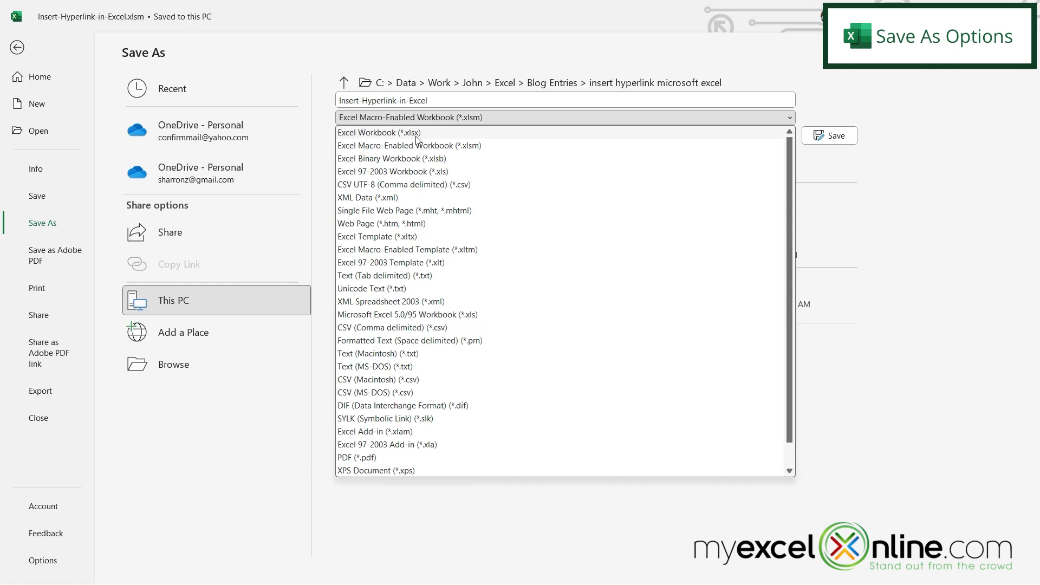
pyautogui.moveTo(372, 148)
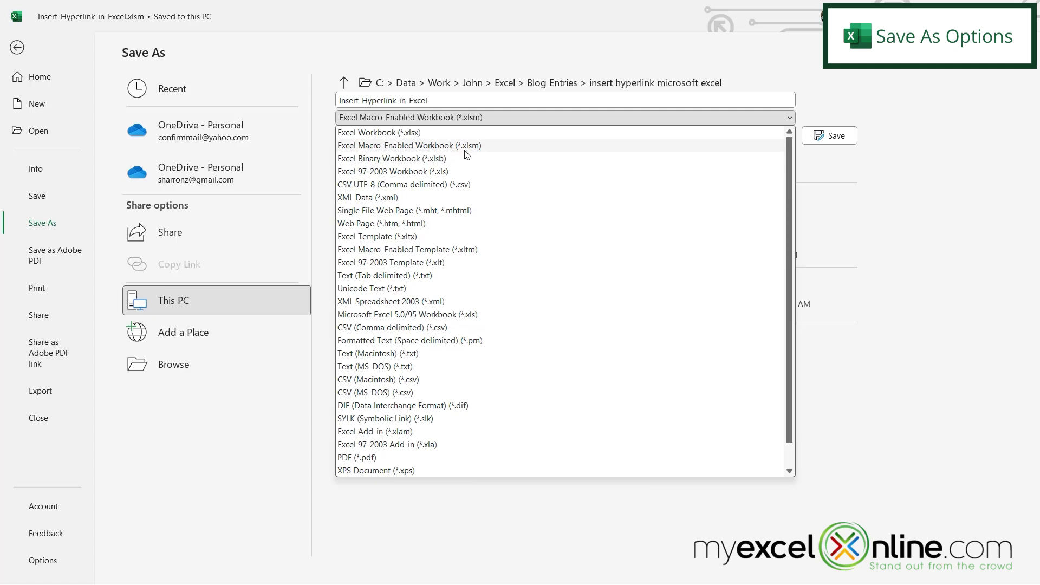
pyautogui.moveTo(473, 156)
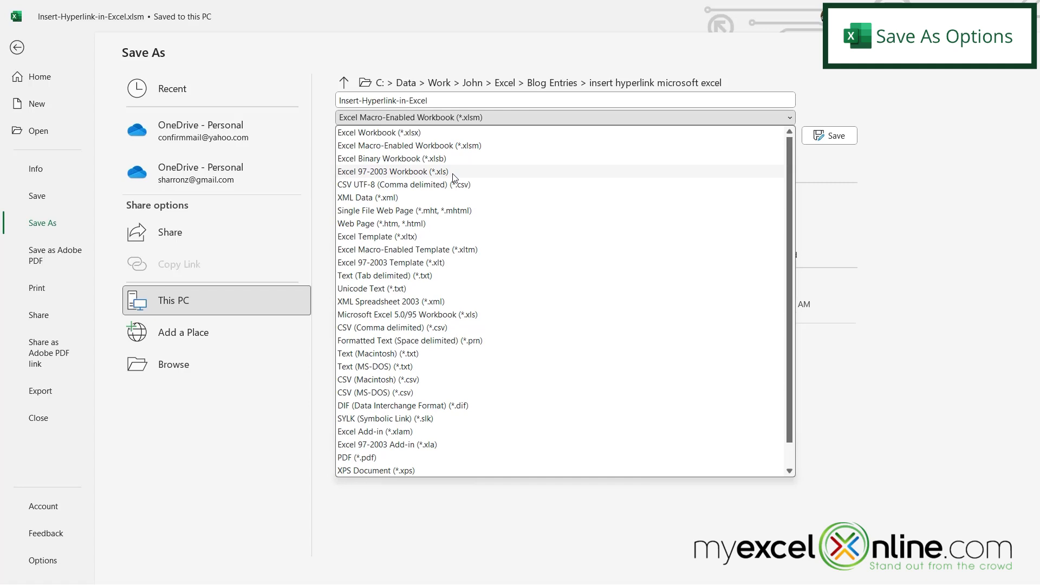
pyautogui.moveTo(452, 178)
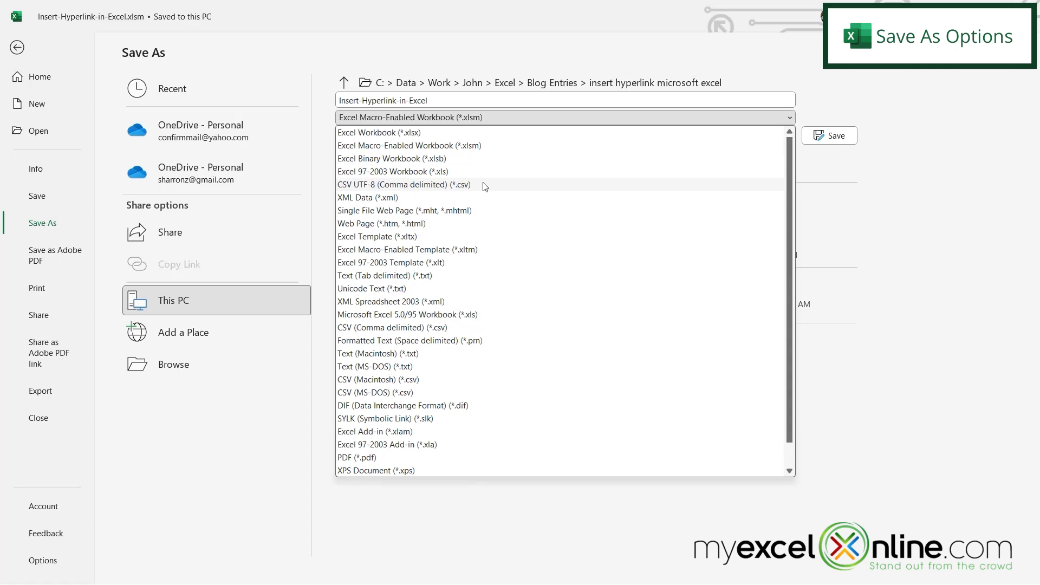
pyautogui.moveTo(484, 187)
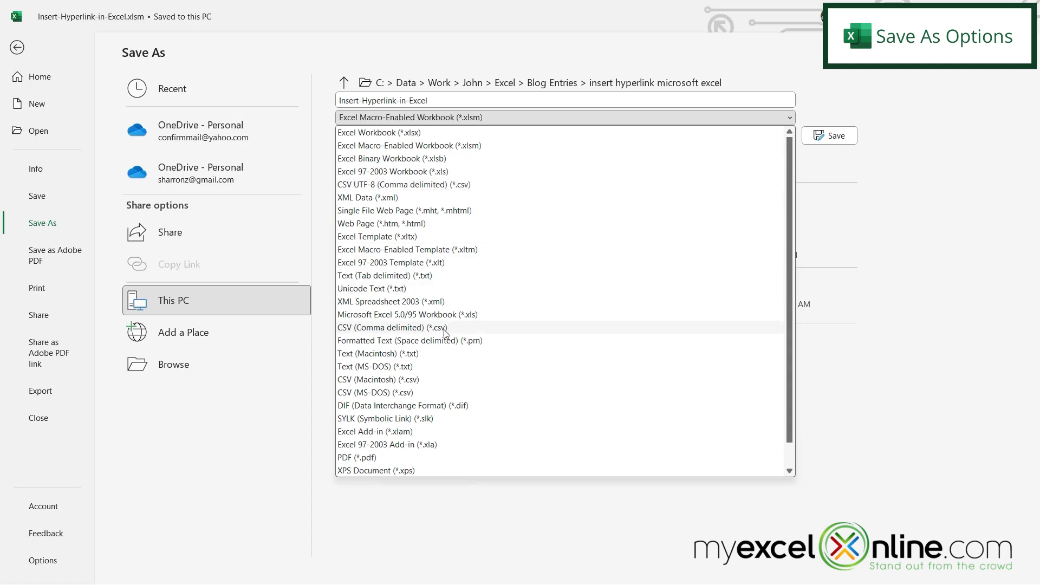
pyautogui.moveTo(454, 333)
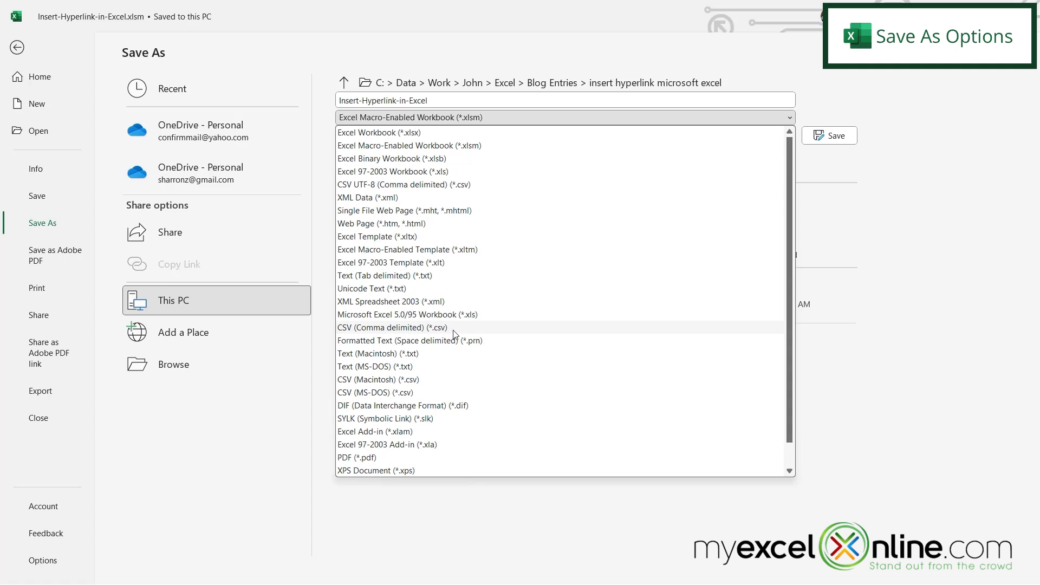
pyautogui.moveTo(426, 388)
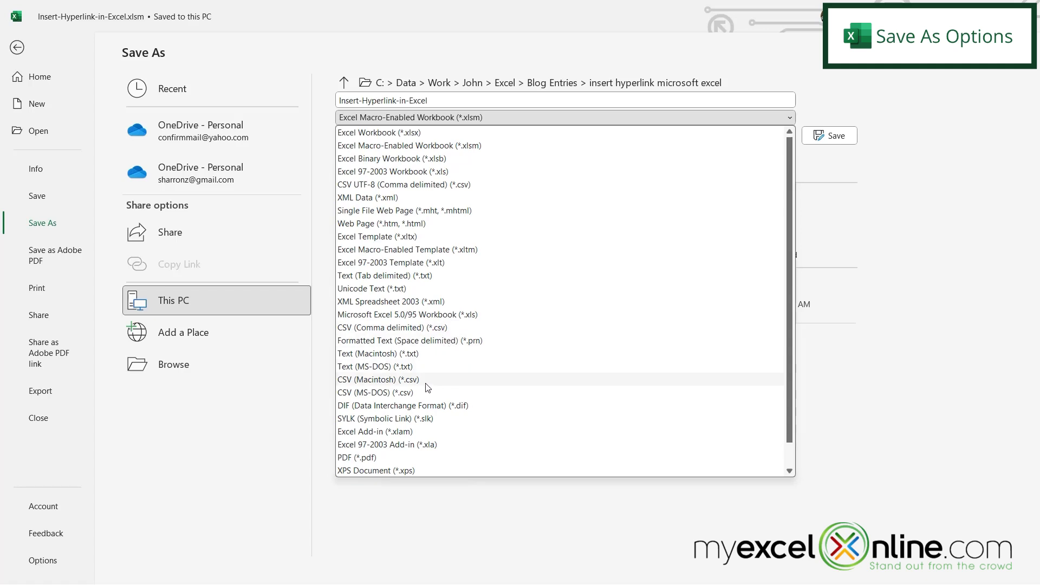
pyautogui.moveTo(422, 385)
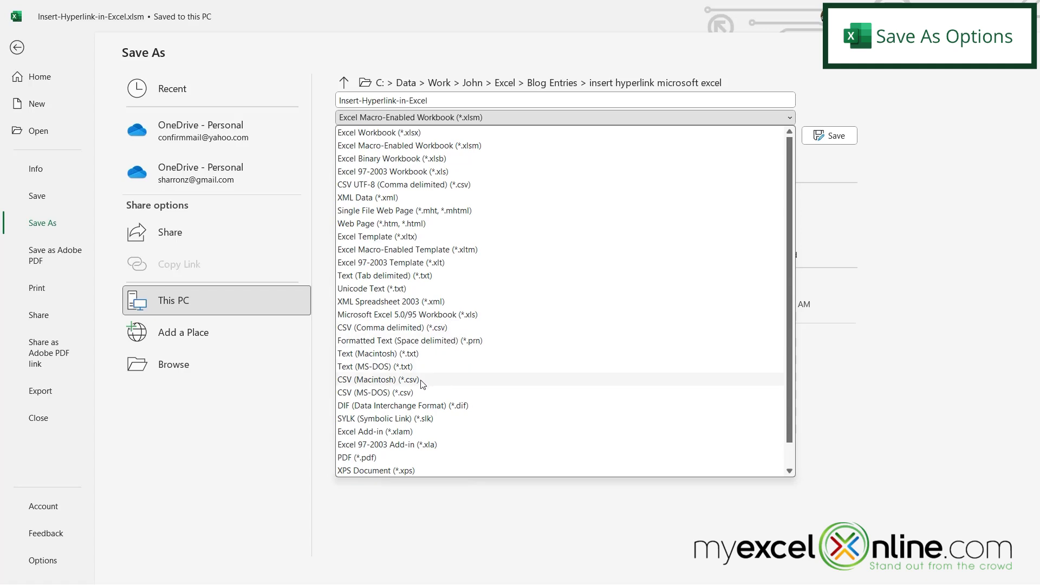